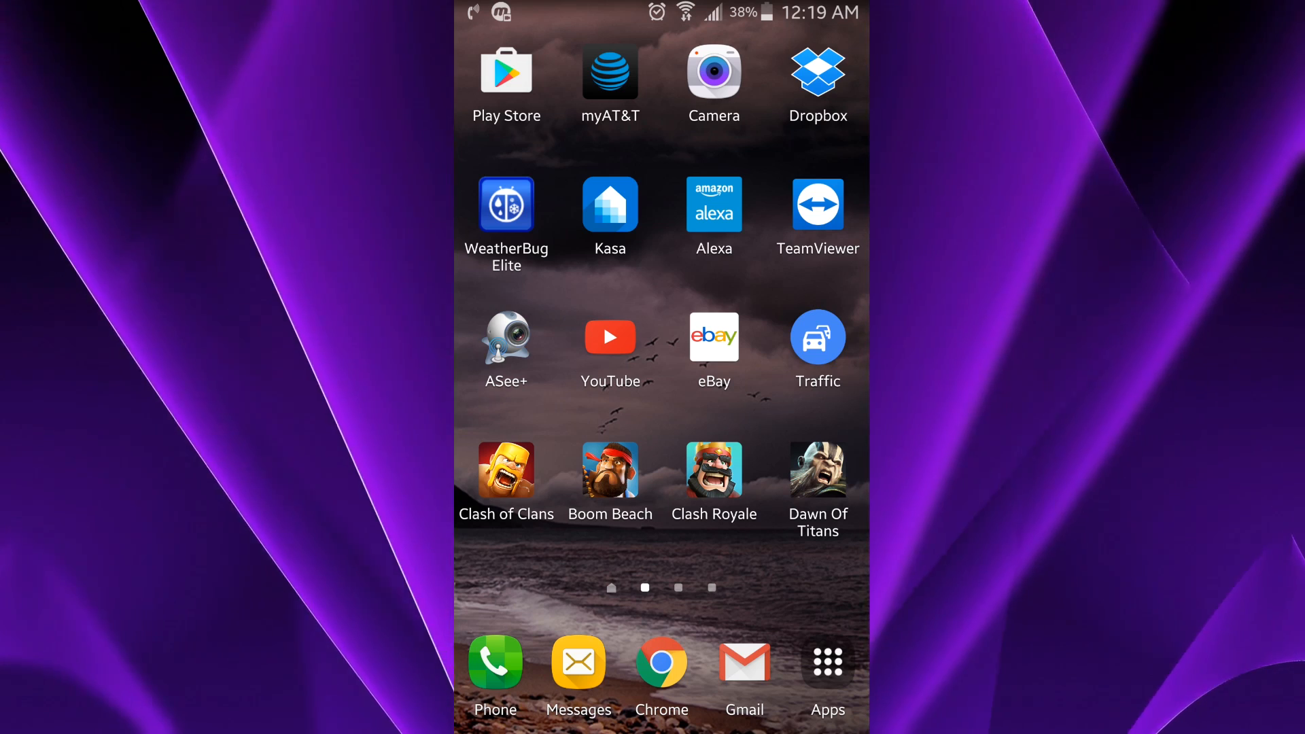
Step: Dial the *#0228# battery service code on the Phone keypad to reach BatteryStatus
left_click(495, 663)
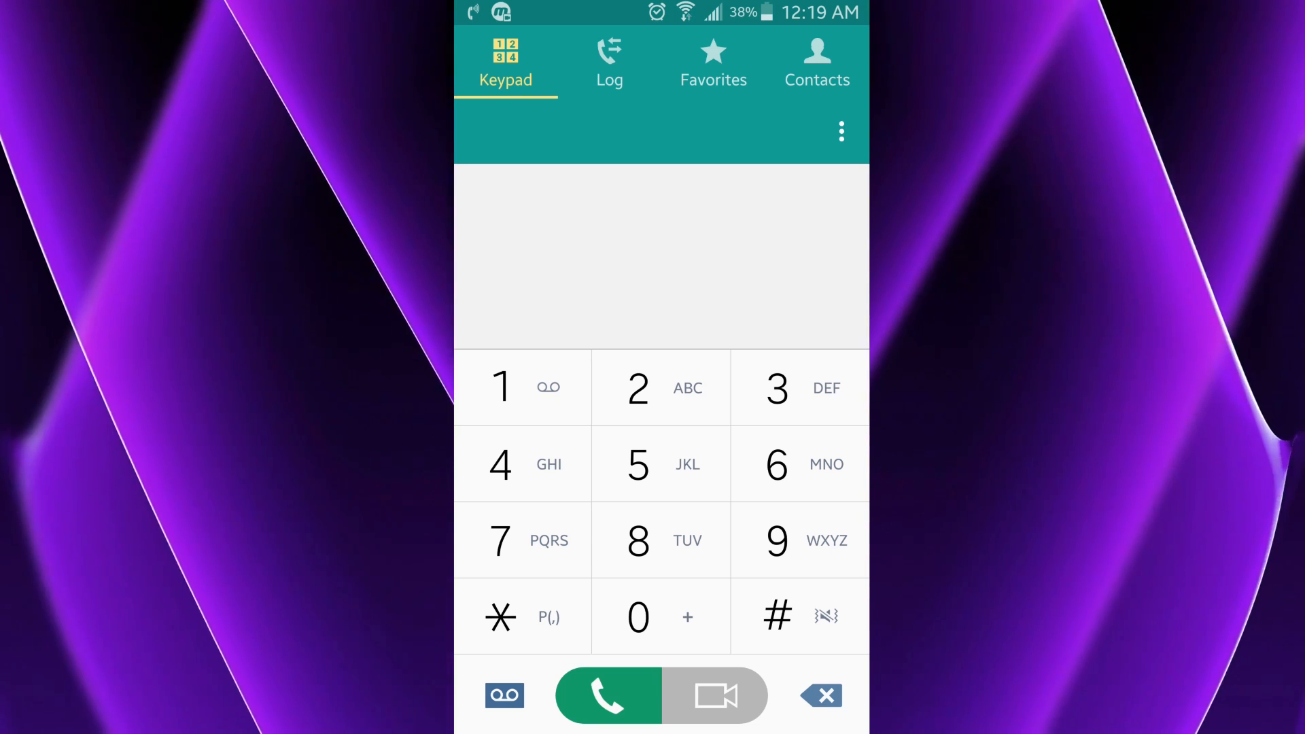
left_click(500, 617)
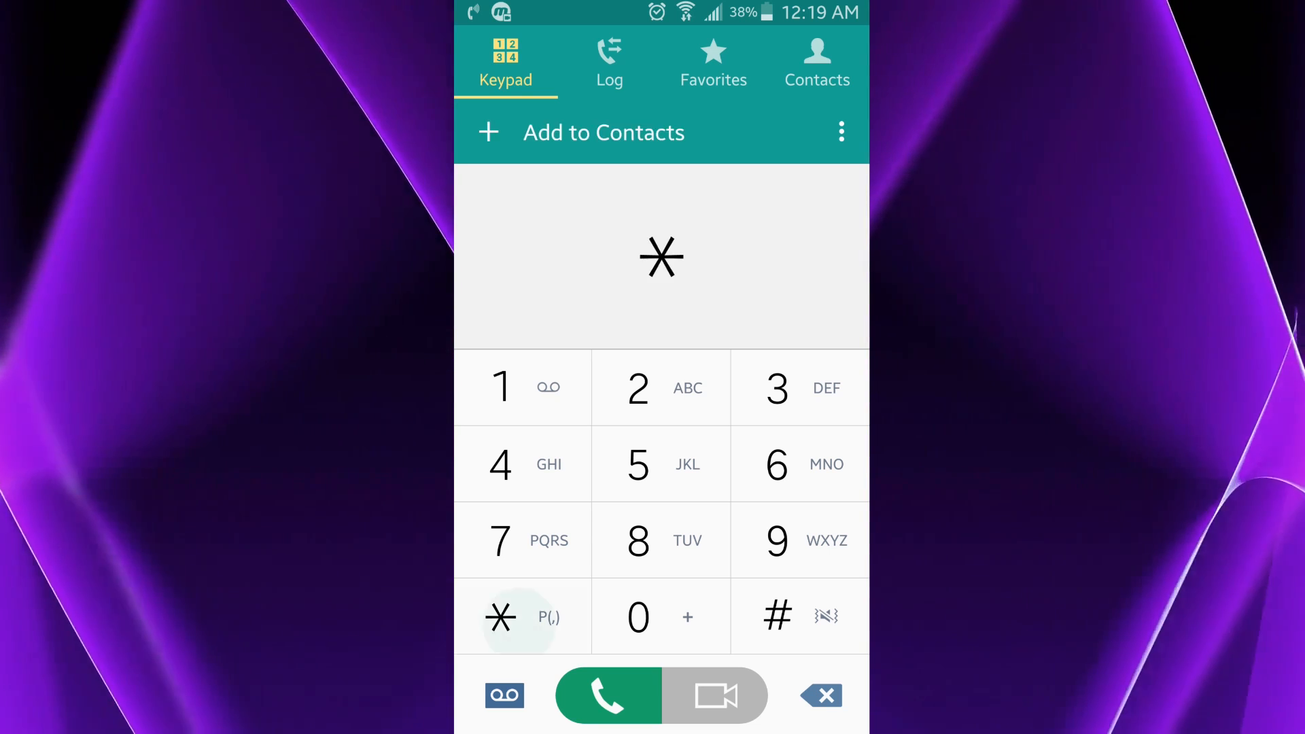
left_click(776, 616)
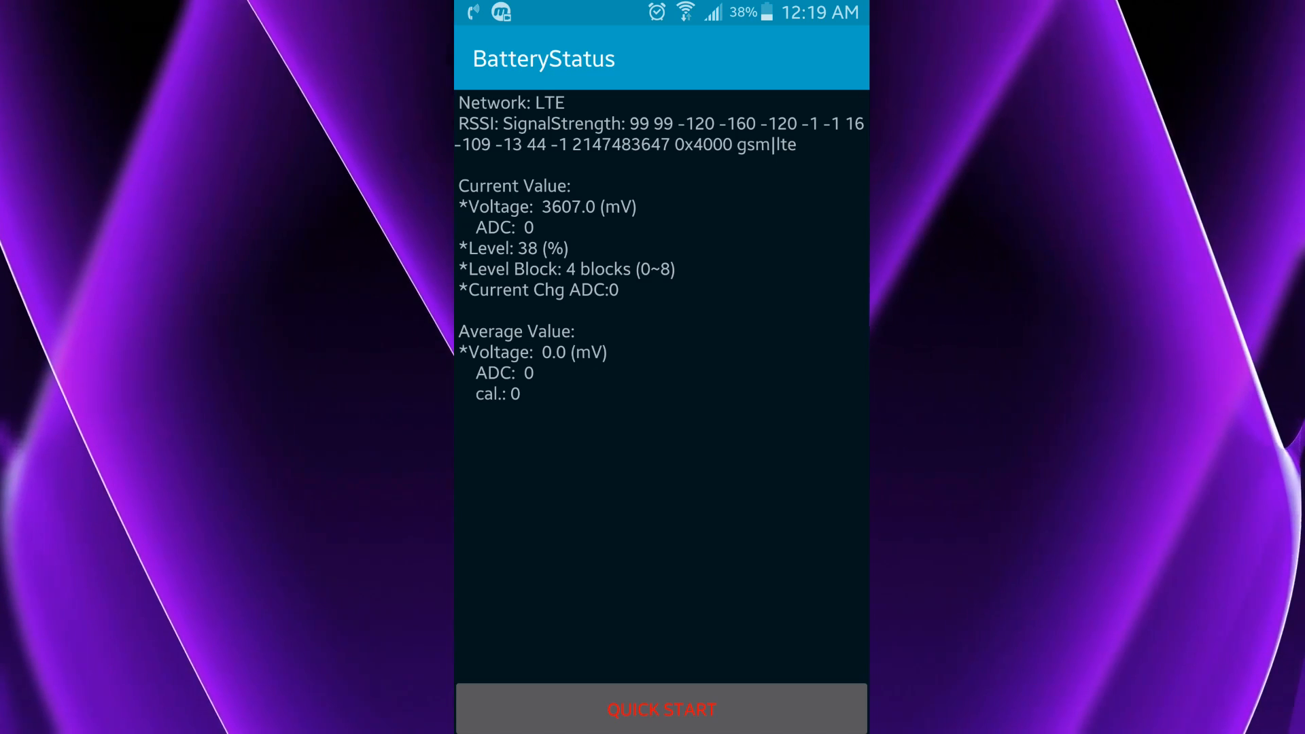
Step: Reset the battery fuel gauge with QUICK START on the BatteryStatus screen
left_click(662, 729)
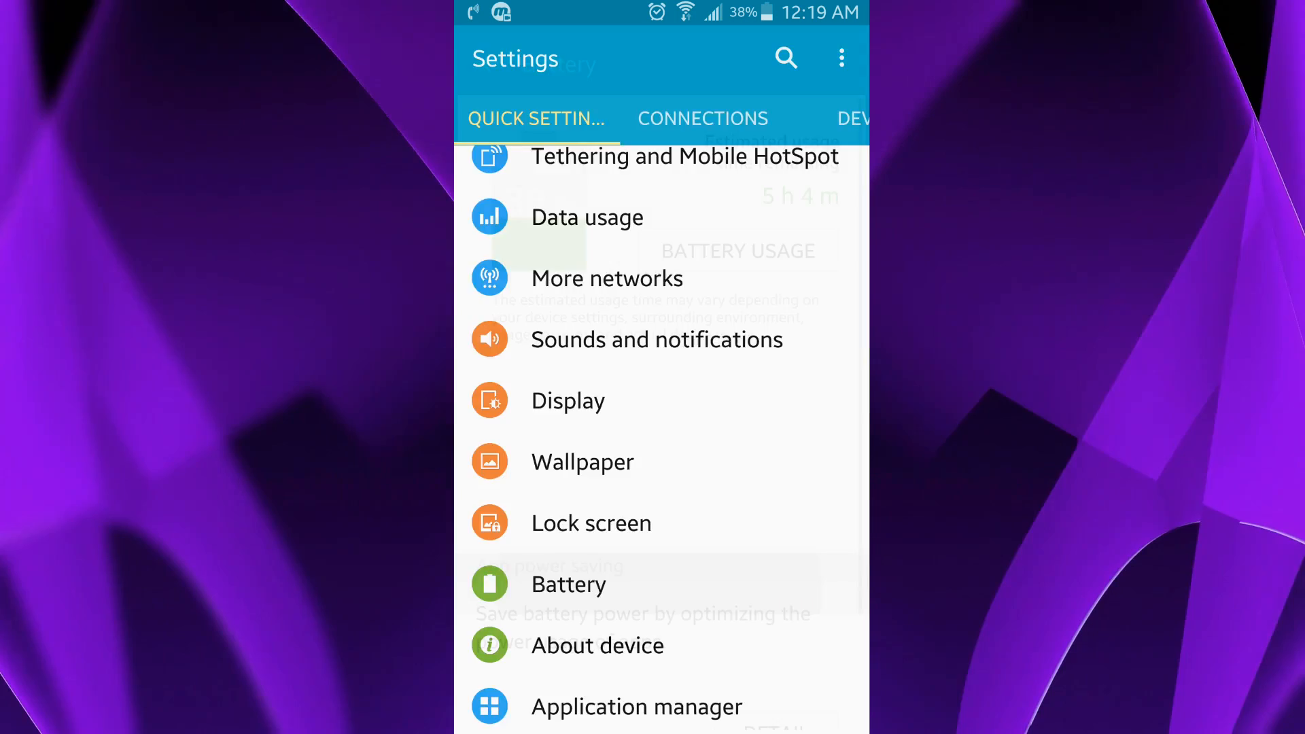
Step: Switch Fast cable charging off on the Battery settings page
left_click(568, 584)
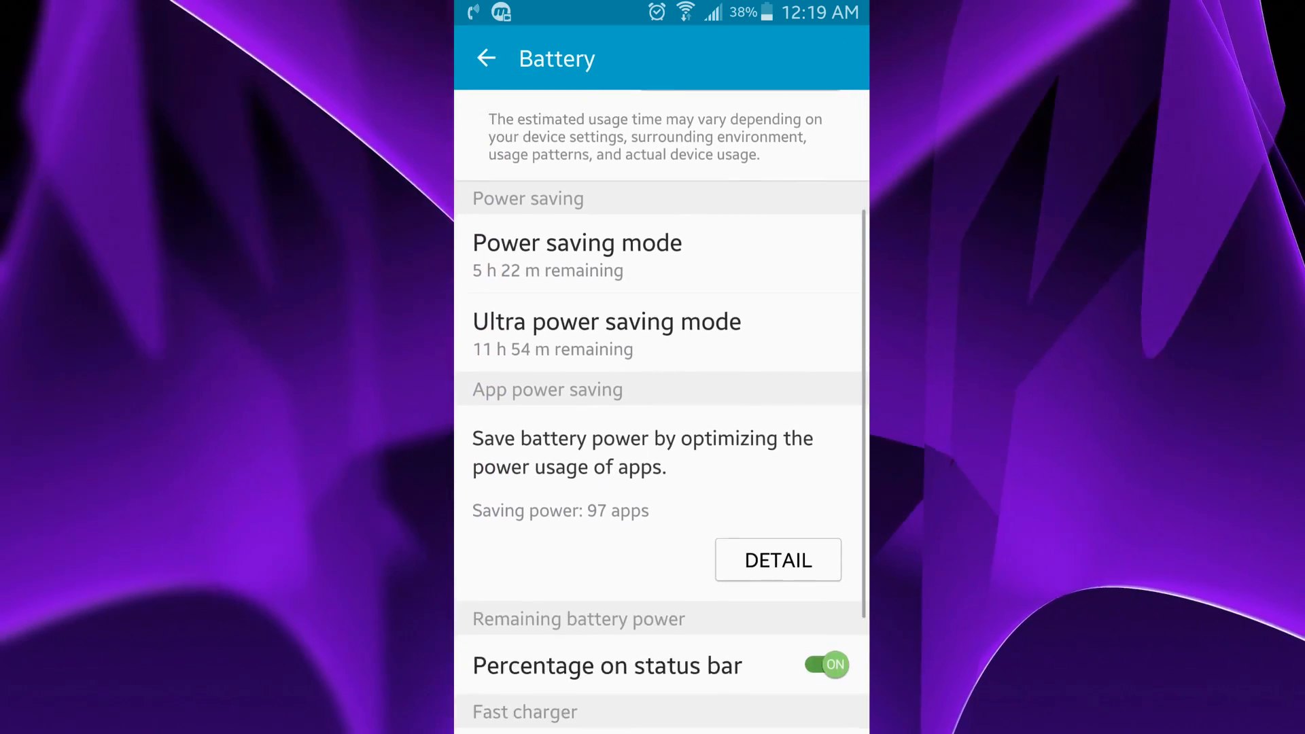
scroll("down", 3)
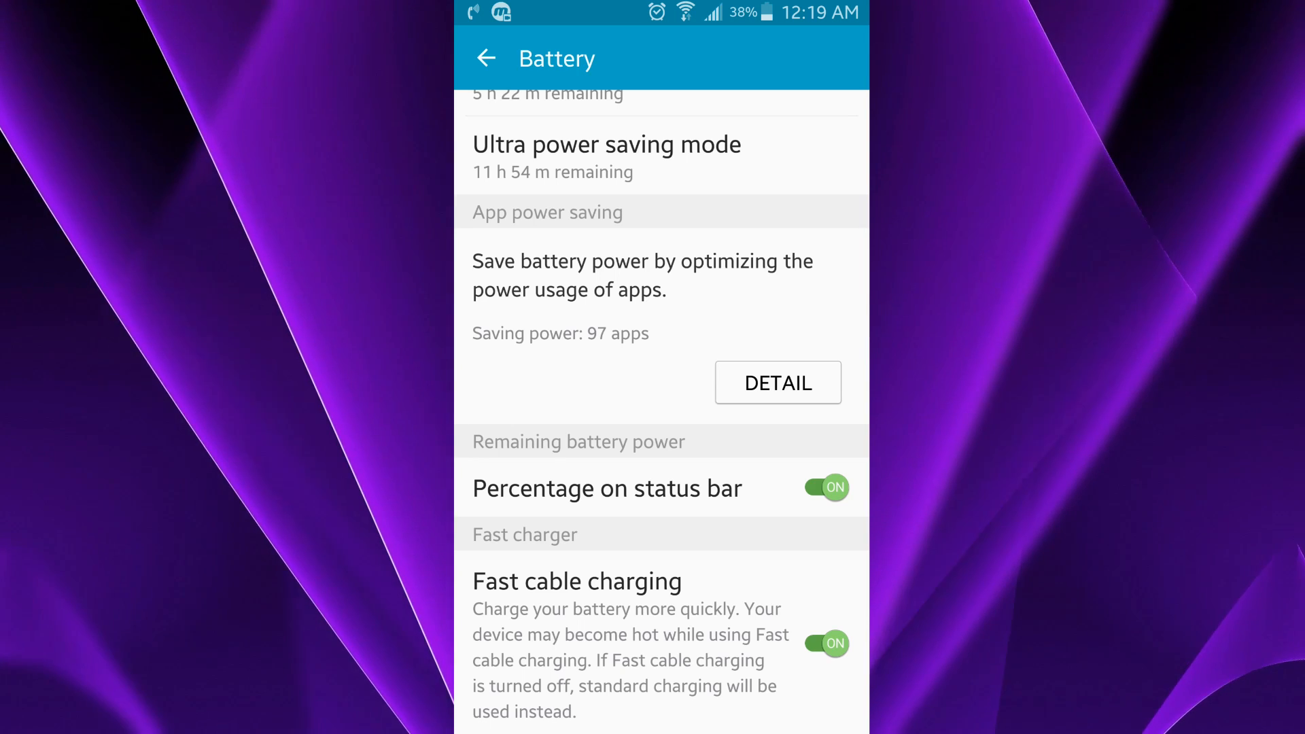
left_click(829, 644)
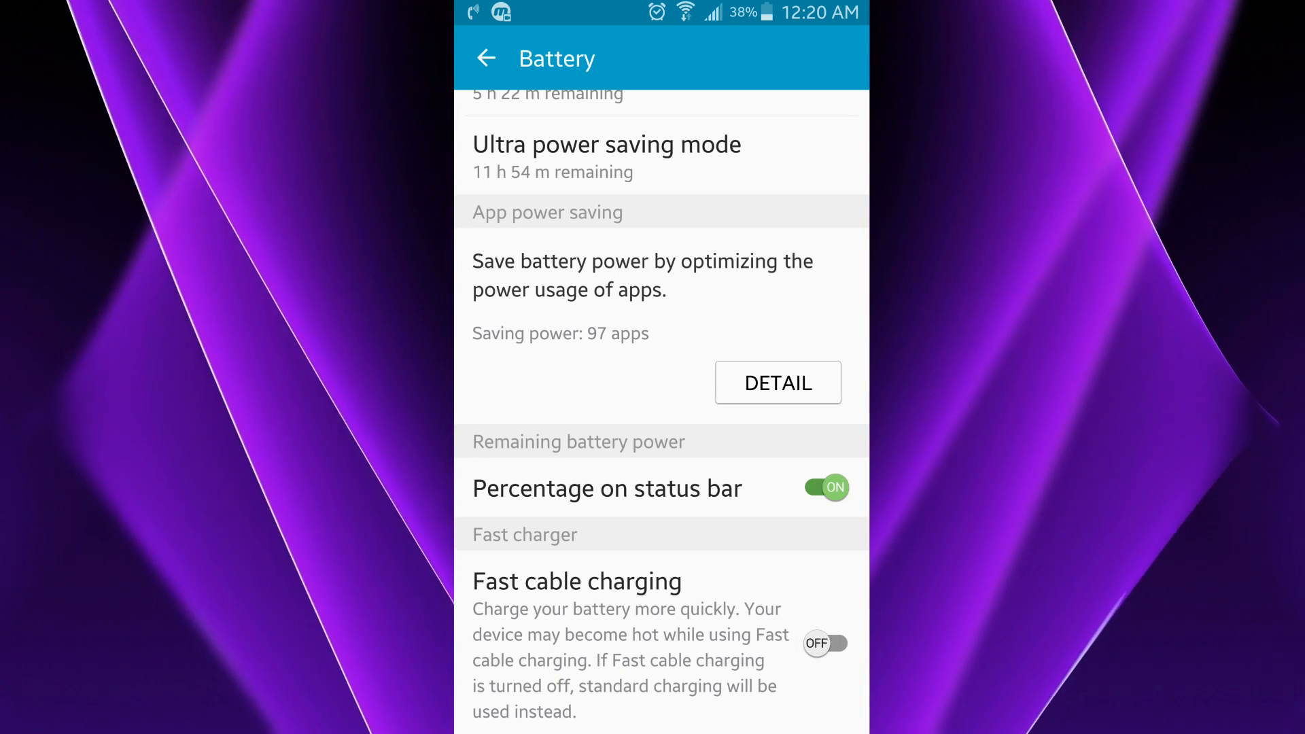